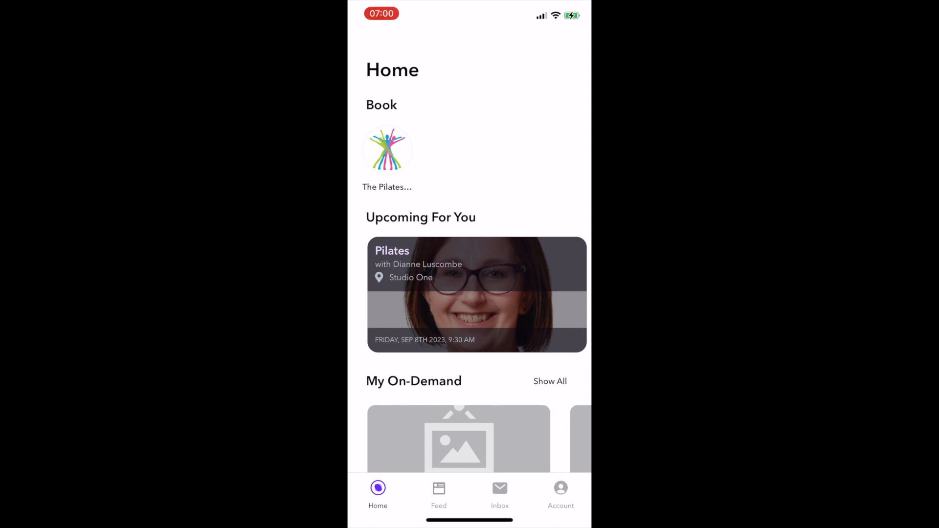
Open The Pilates Corner Ltd studio page and its Wednesday 6 September class schedule
{"action": "scroll", "scroll_direction": "down", "scroll_amount": 3}
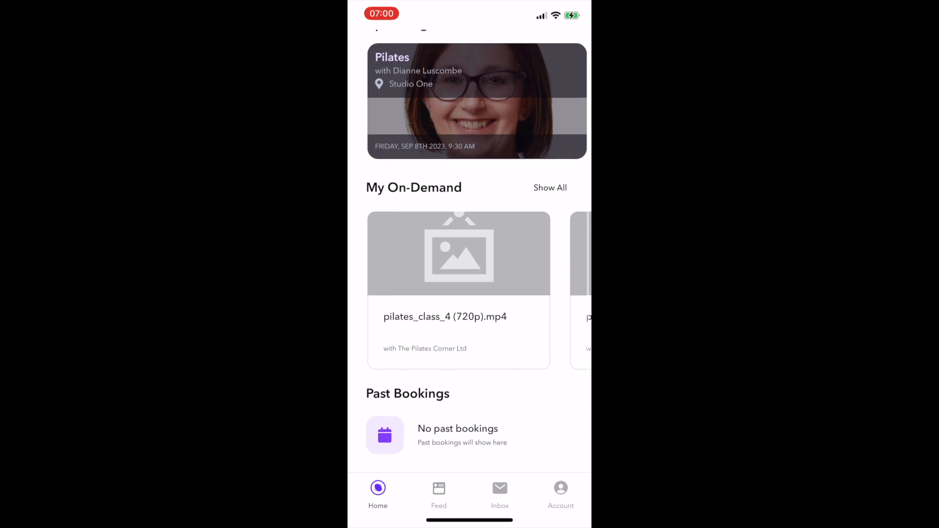
{"action": "scroll", "scroll_direction": "down", "scroll_amount": 3}
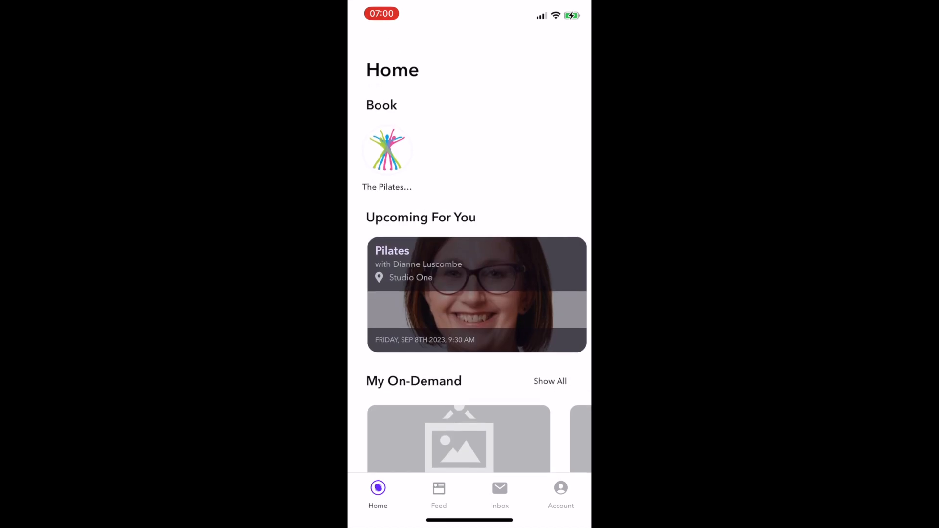
{"action": "left_click", "coordinate": [388, 151]}
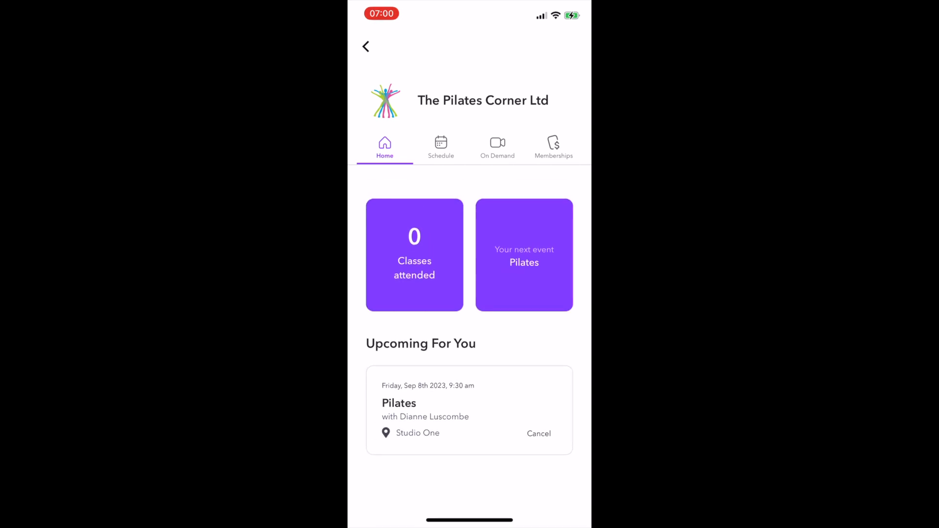
{"action": "left_click", "coordinate": [441, 146]}
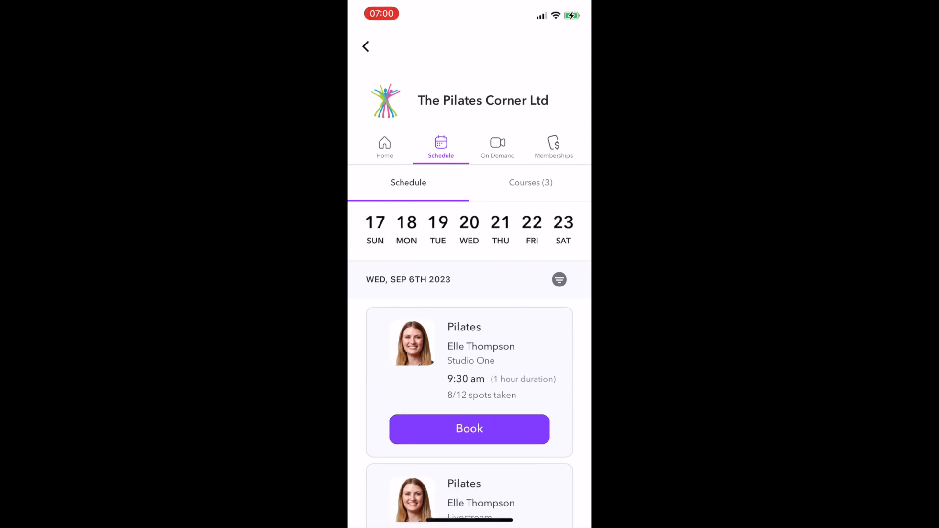
Filter the schedule to Location: Studio One and show the matching classes
{"action": "left_click", "coordinate": [559, 279]}
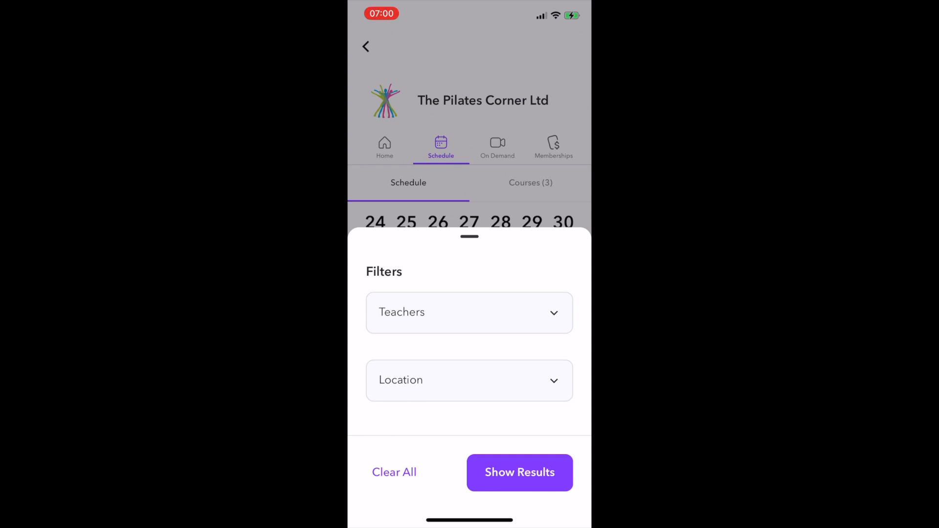
{"action": "left_click", "coordinate": [469, 312]}
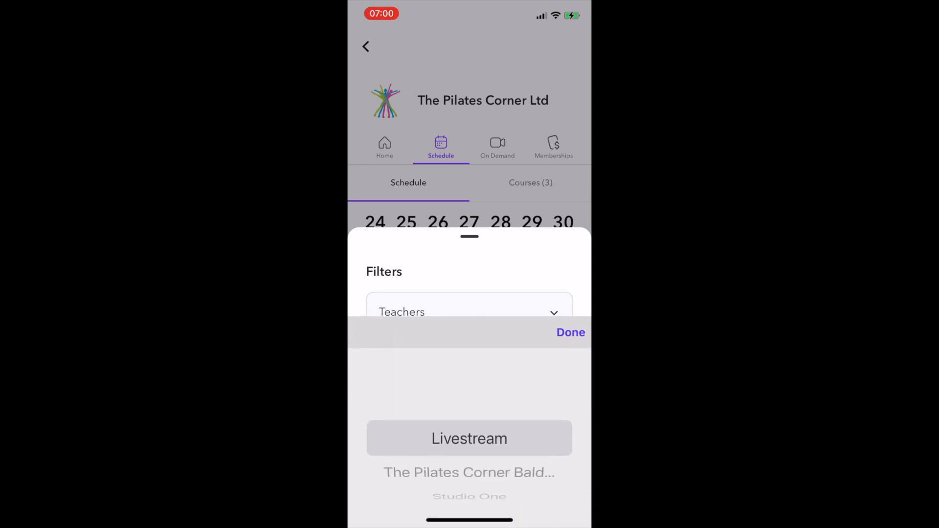
{"action": "scroll", "scroll_direction": "down", "scroll_amount": 3}
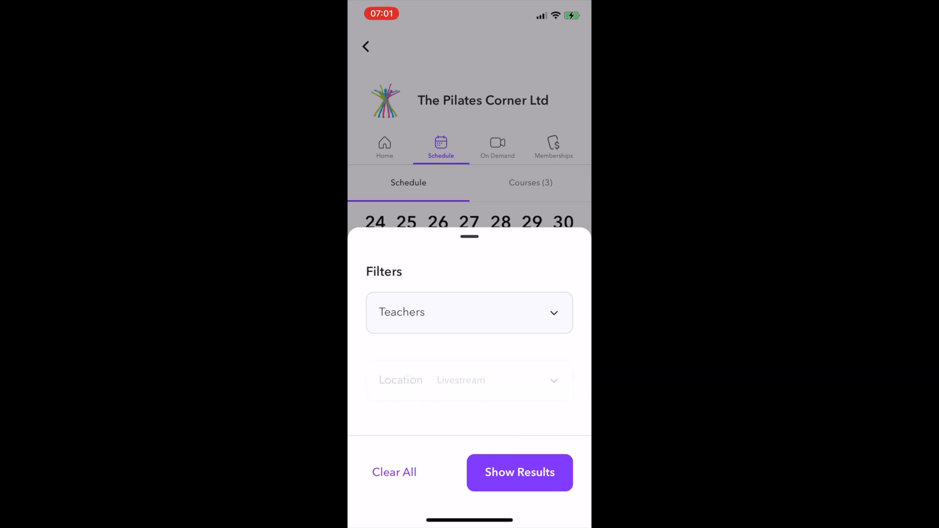
{"action": "left_click", "coordinate": [469, 380]}
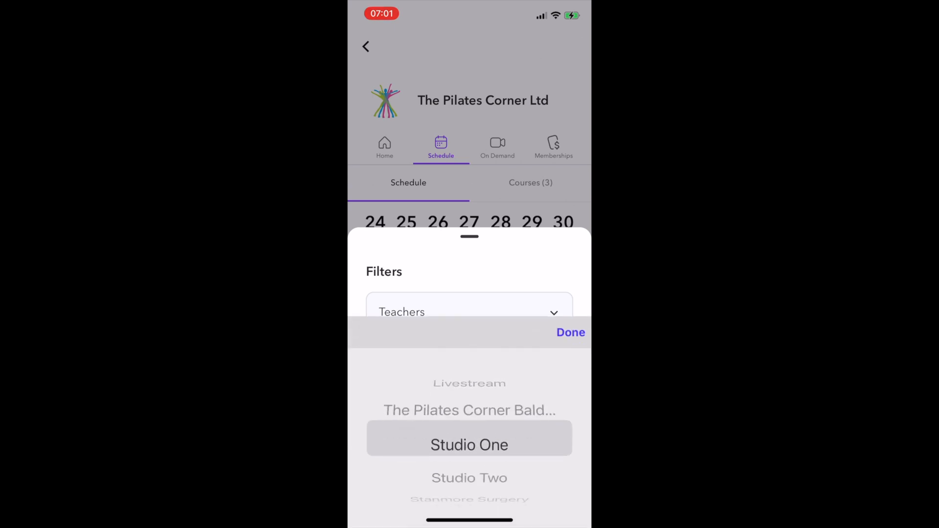
{"action": "left_click", "coordinate": [570, 333]}
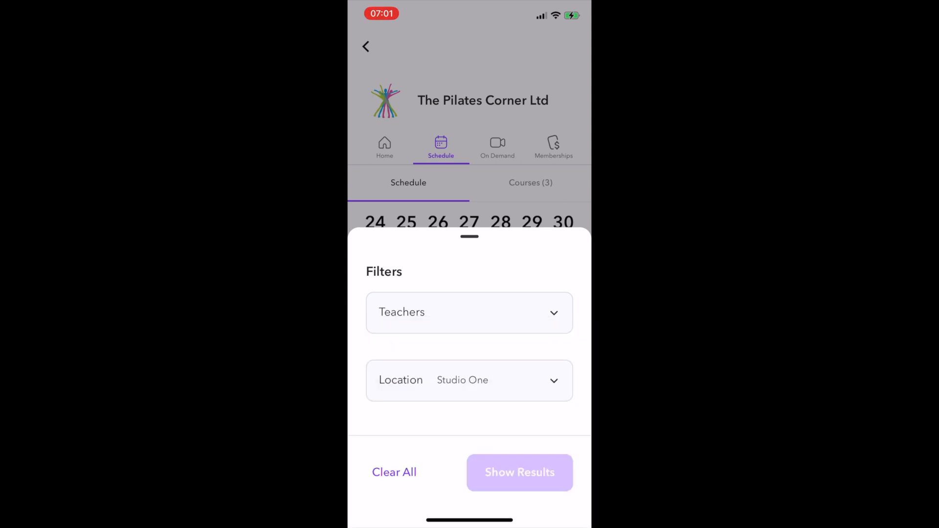
{"action": "left_click", "coordinate": [520, 473]}
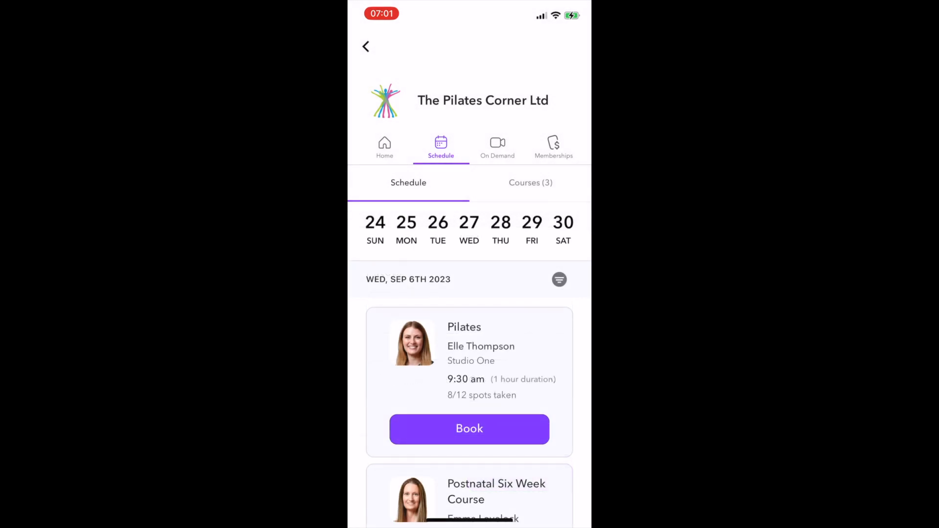
Pick FRI 29 and scroll through its Pilates and Back to Basics Pilates classes
{"action": "left_click", "coordinate": [532, 228]}
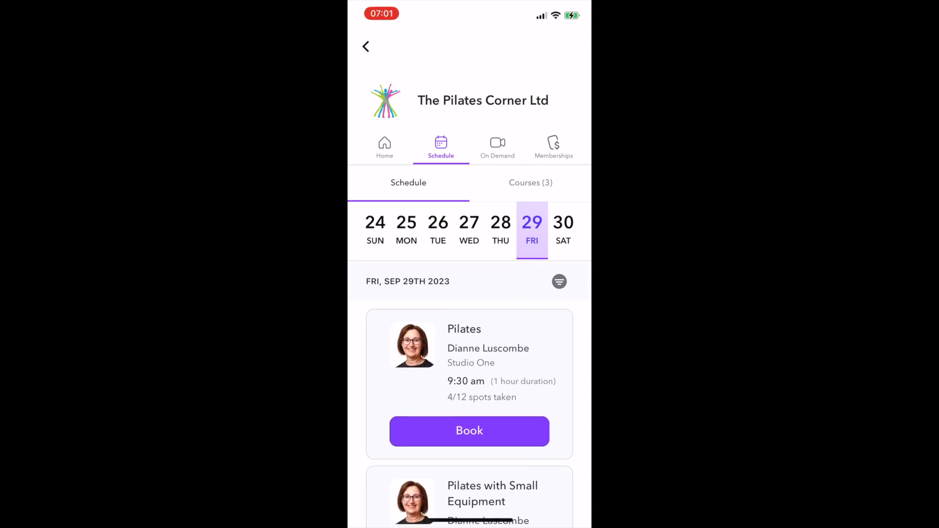
{"action": "scroll", "scroll_direction": "down", "scroll_amount": 3}
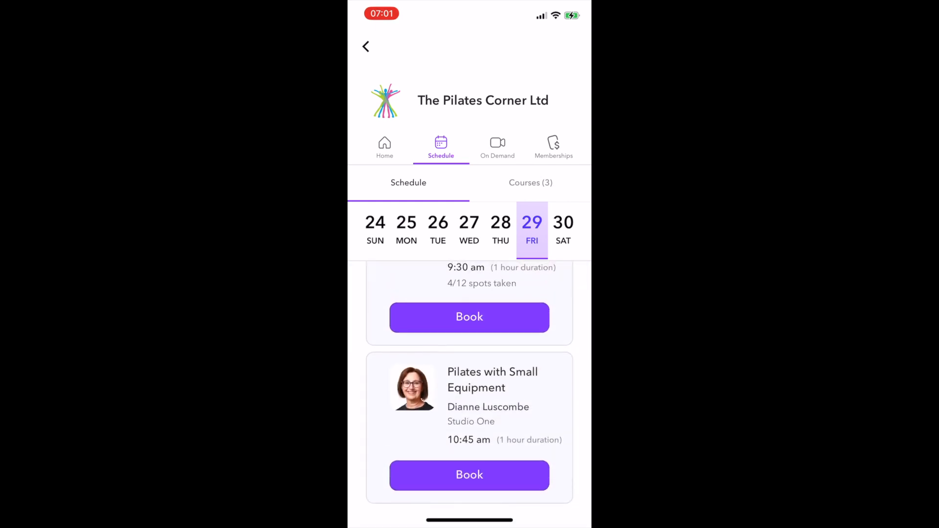
{"action": "scroll", "scroll_direction": "down", "scroll_amount": 3}
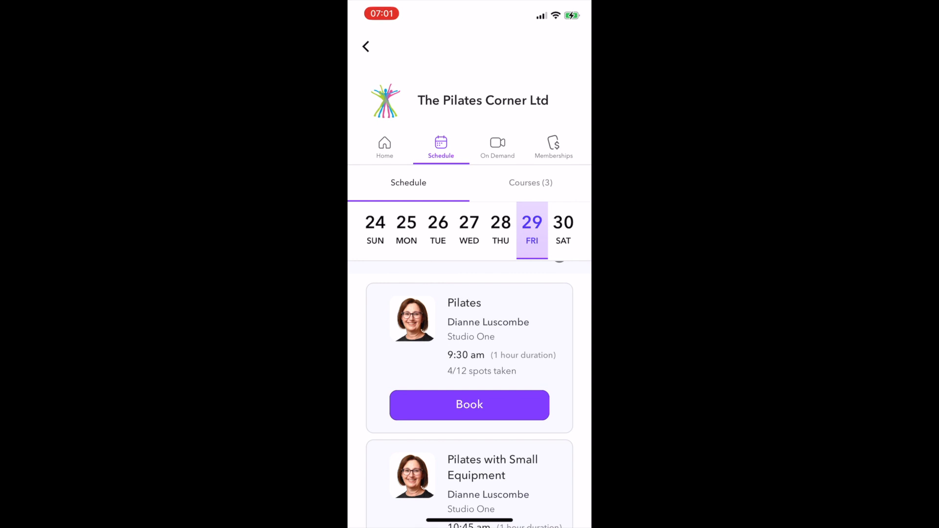
{"action": "scroll", "scroll_direction": "down", "scroll_amount": 3}
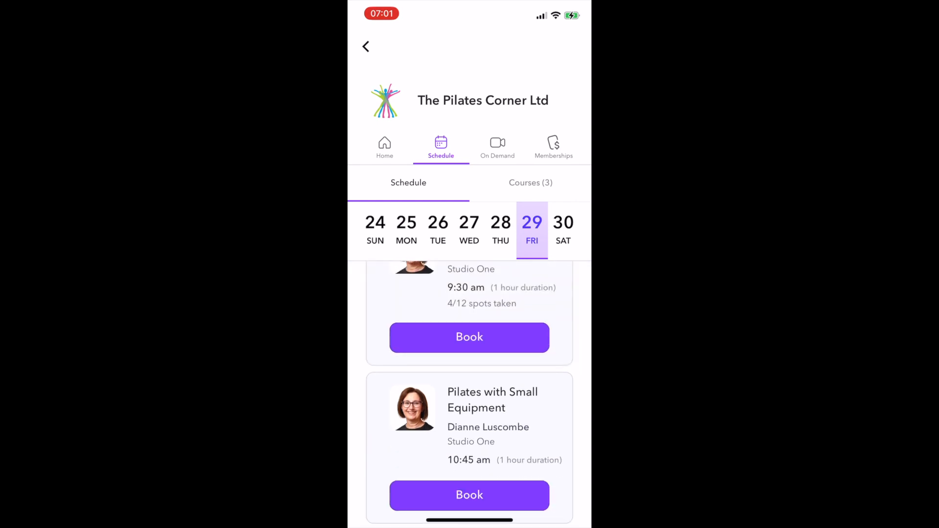
{"action": "scroll", "scroll_direction": "down", "scroll_amount": 3}
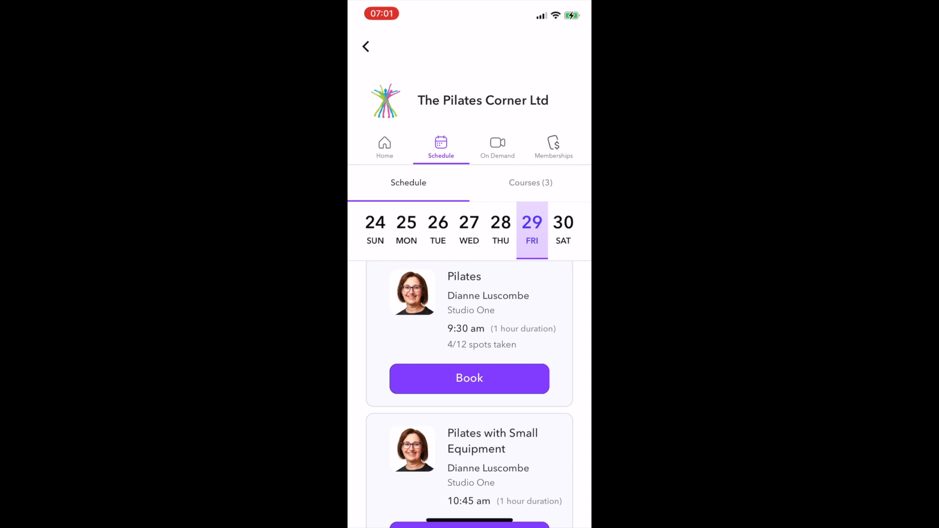
{"action": "scroll", "scroll_direction": "down", "scroll_amount": 3}
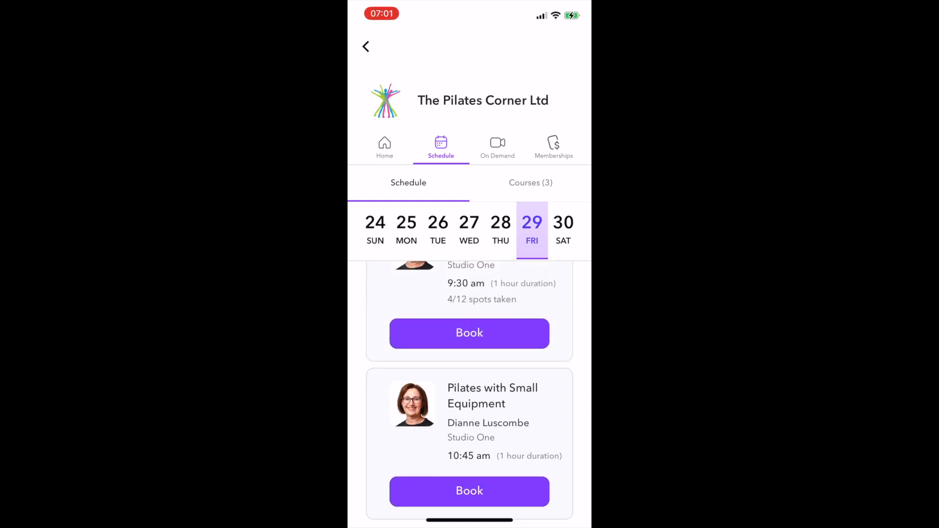
{"action": "scroll", "scroll_direction": "down", "scroll_amount": 3}
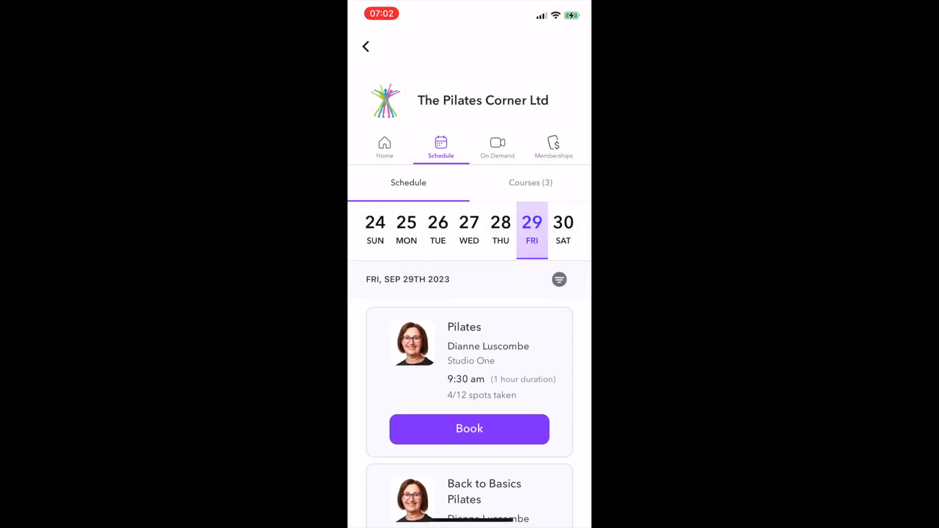
Book the 9:30 am Pilates class using the '1 Class a Week Membership' subscription
{"action": "left_click", "coordinate": [469, 429]}
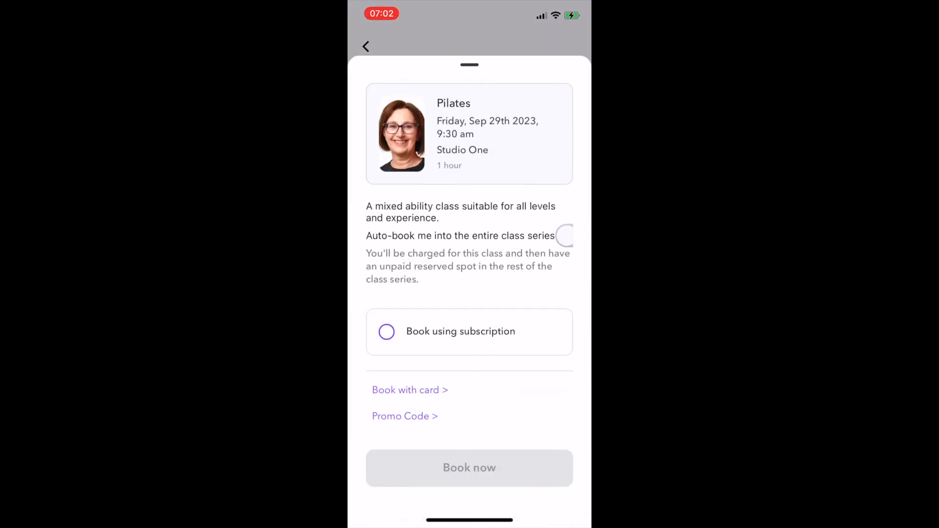
{"action": "left_click", "coordinate": [387, 332]}
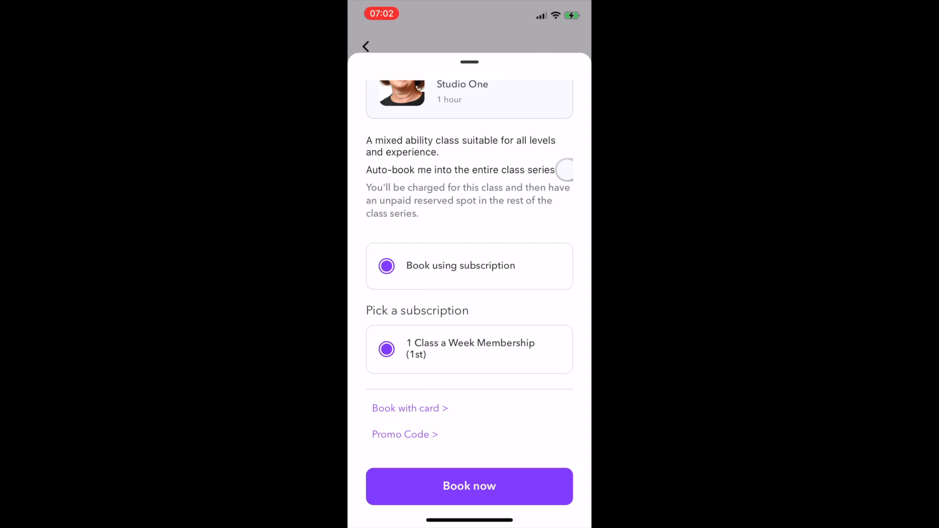
{"action": "left_click", "coordinate": [469, 486]}
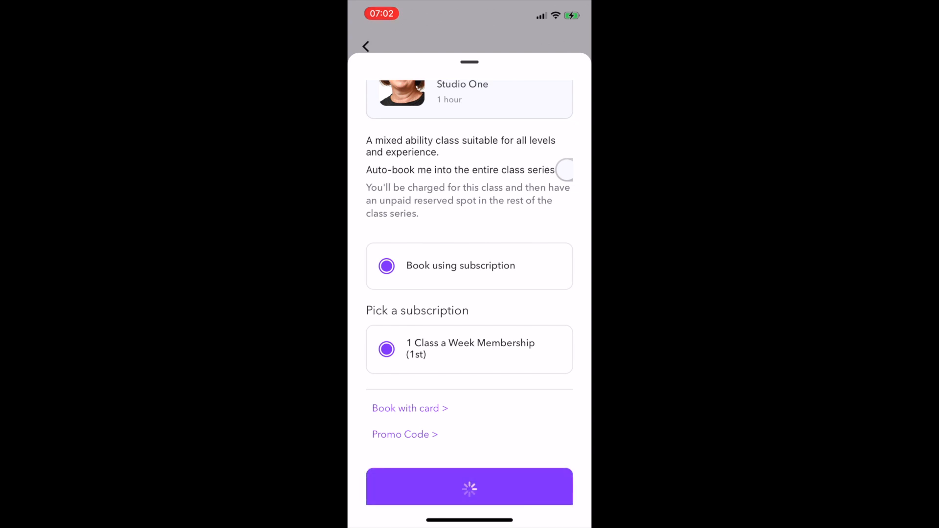
{"action": "left_click", "coordinate": [468, 487]}
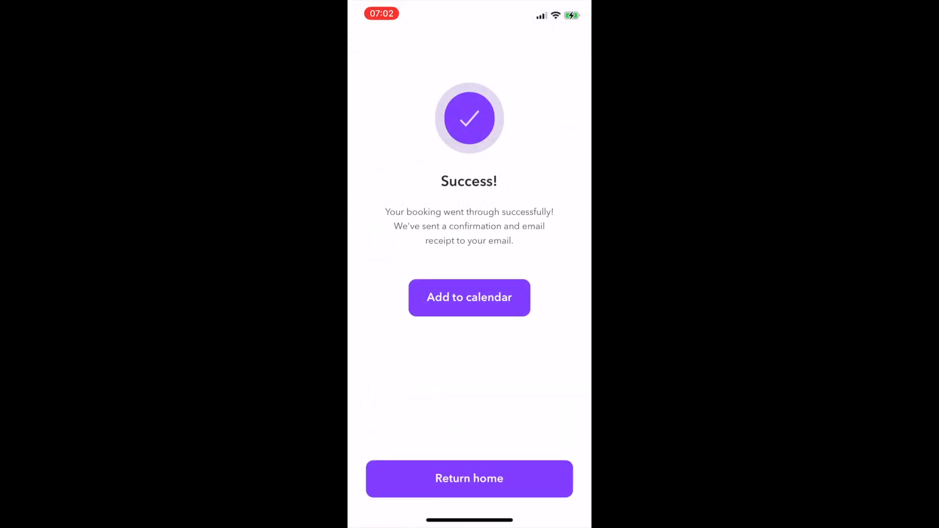
Return home from the Success screen to the schedule showing the class booked, 5/12
{"action": "left_click", "coordinate": [469, 297]}
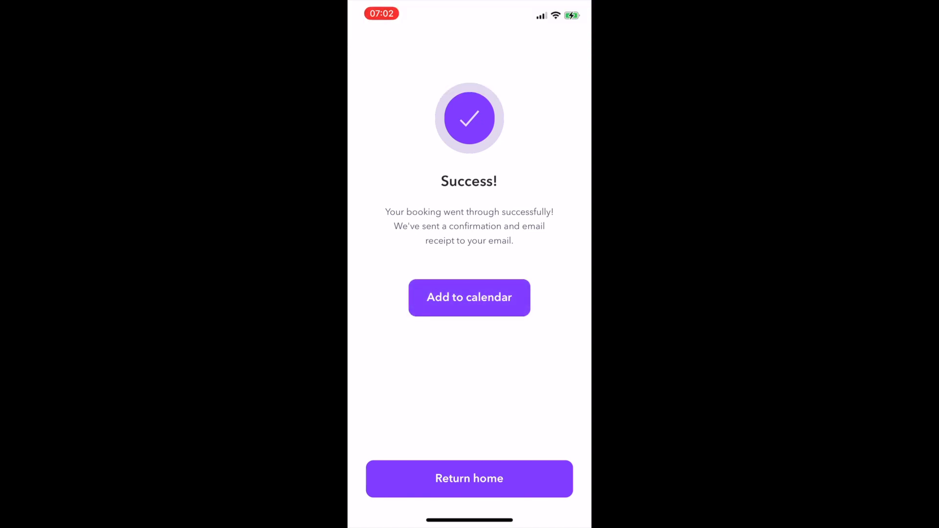
{"action": "left_click", "coordinate": [468, 478]}
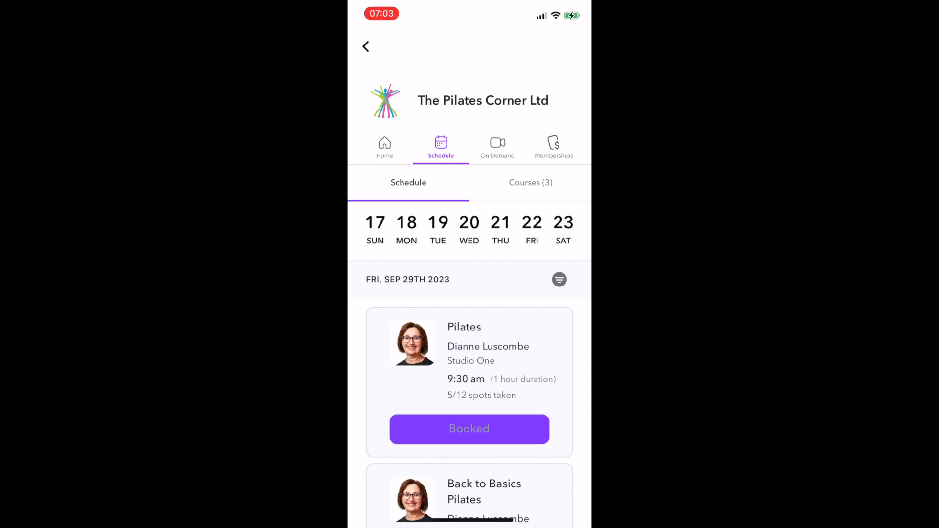
Cancel and confirm the Friday 8 September Pilates booking, then open On Demand
{"action": "left_click", "coordinate": [385, 144]}
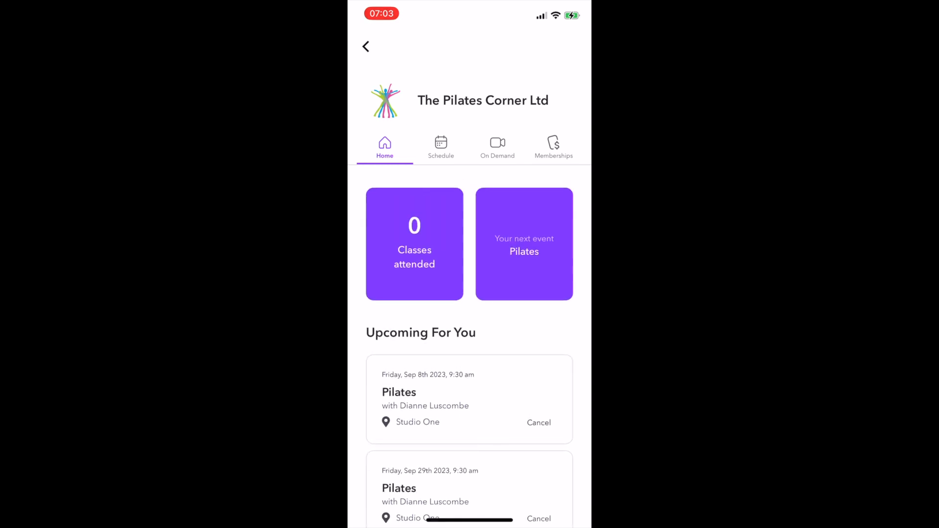
{"action": "left_click", "coordinate": [538, 422]}
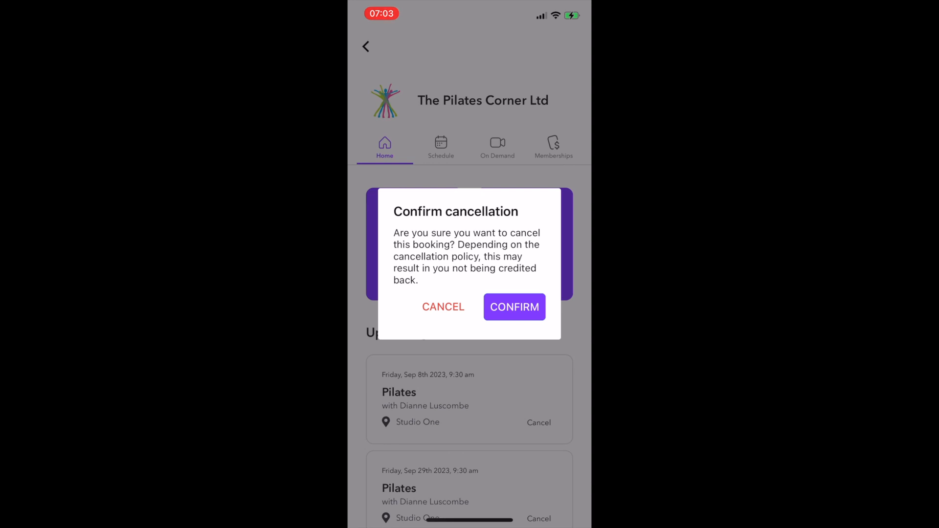
{"action": "left_click", "coordinate": [514, 307]}
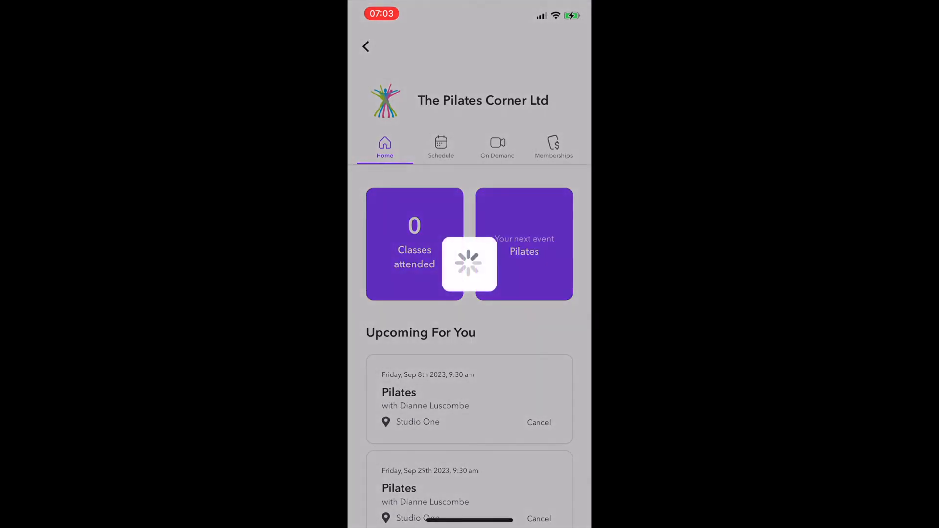
{"action": "left_click", "coordinate": [538, 423]}
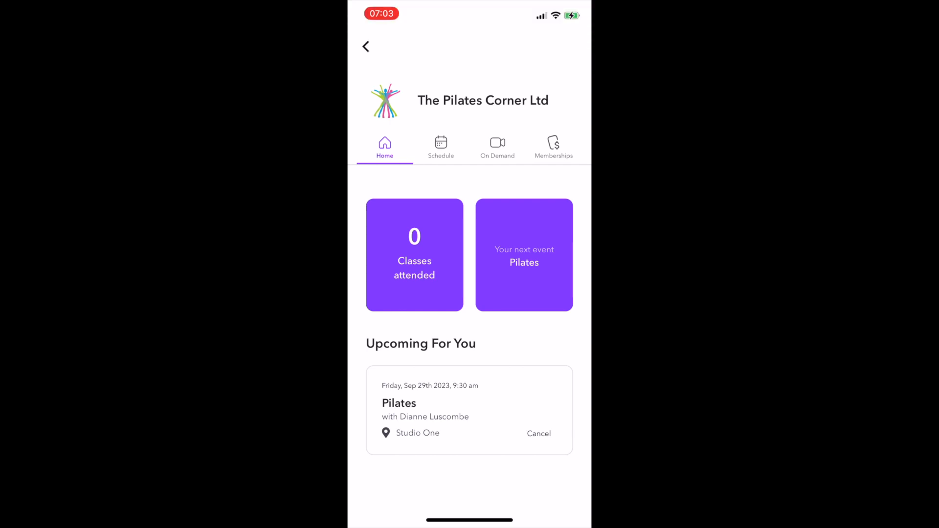
{"action": "left_click", "coordinate": [497, 144]}
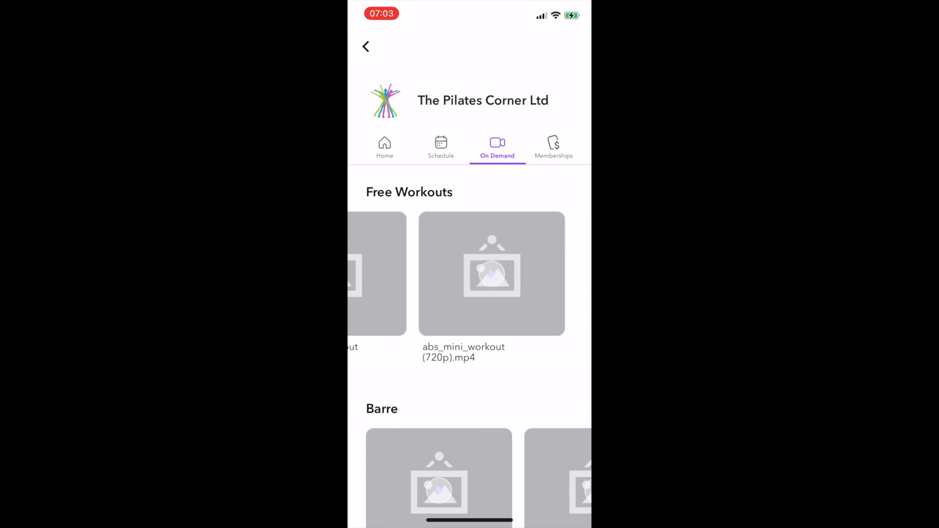
Browse the Free Workouts, Barre and Pilates video rows, then go back Home
{"action": "scroll", "scroll_direction": "down", "scroll_amount": 3}
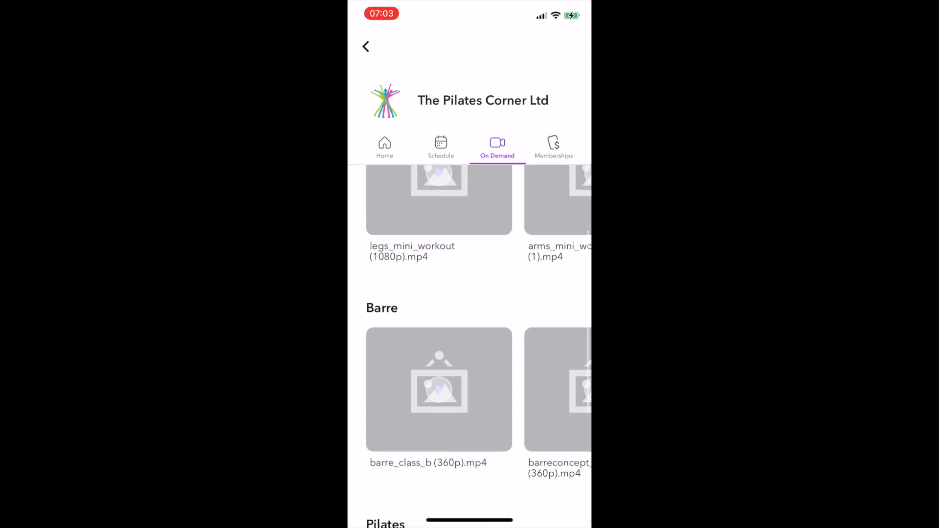
{"action": "scroll", "scroll_direction": "down", "scroll_amount": 3}
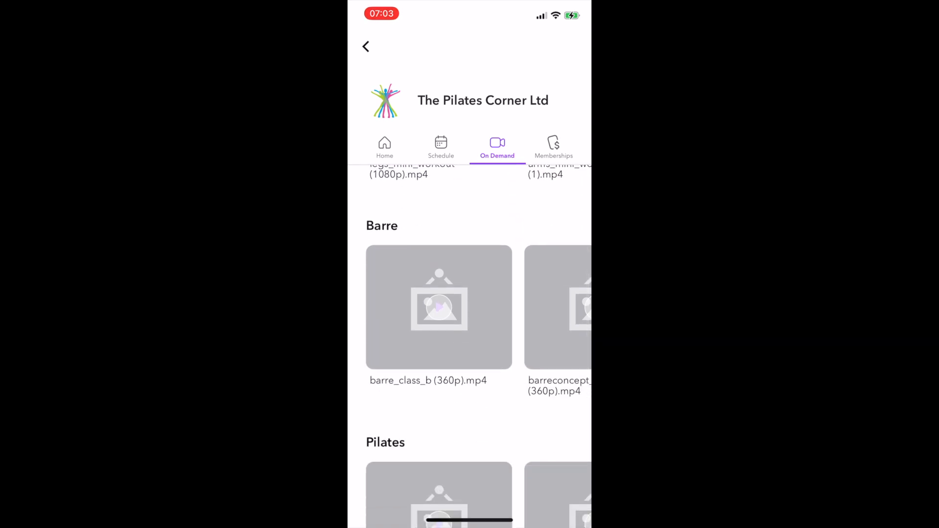
{"action": "scroll", "scroll_direction": "down", "scroll_amount": 3}
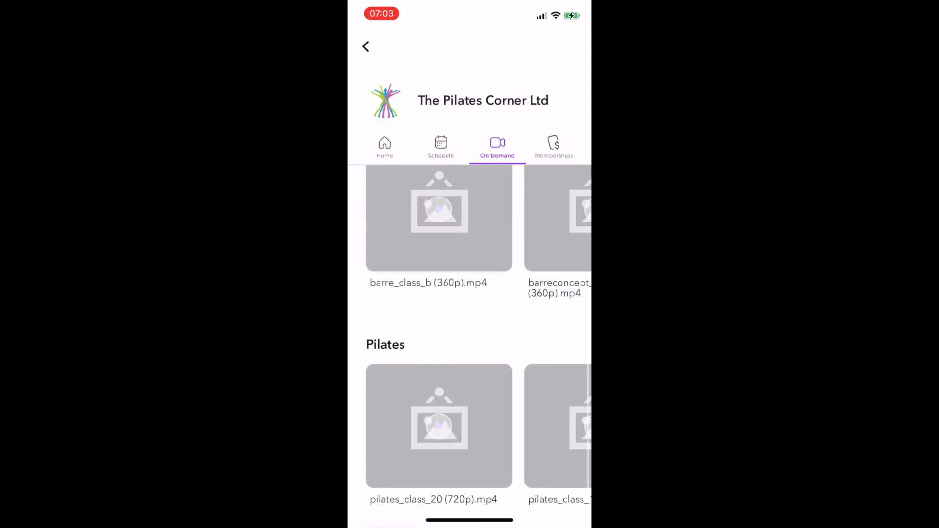
{"action": "scroll", "scroll_direction": "down", "scroll_amount": 3}
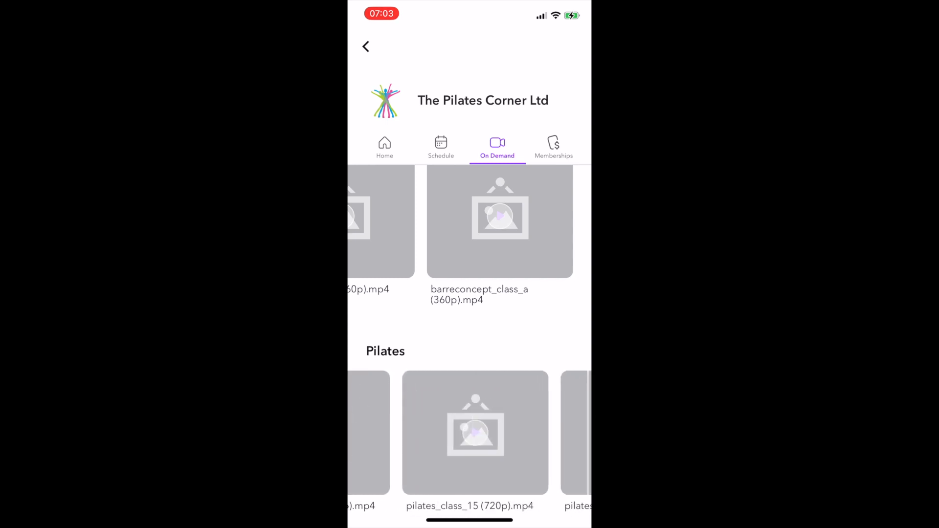
{"action": "scroll", "scroll_direction": "left", "scroll_amount": 3}
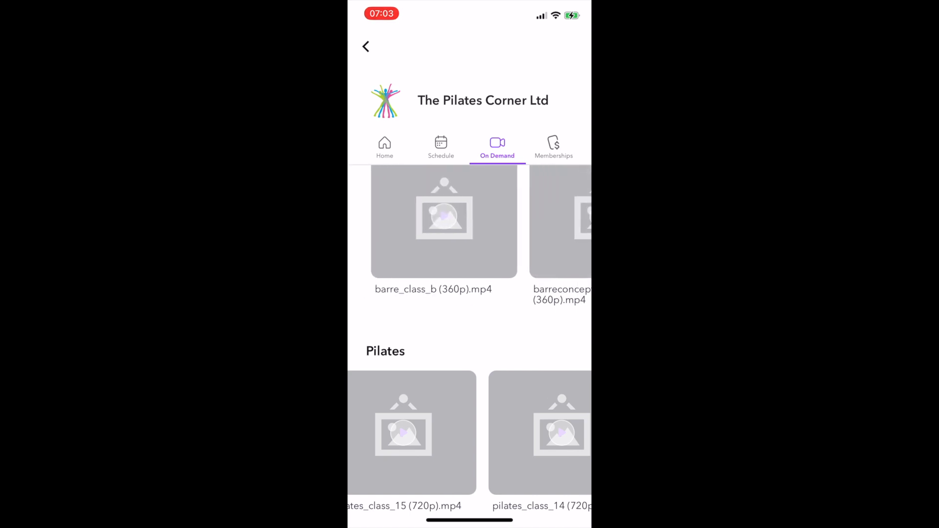
{"action": "left_click", "coordinate": [384, 145]}
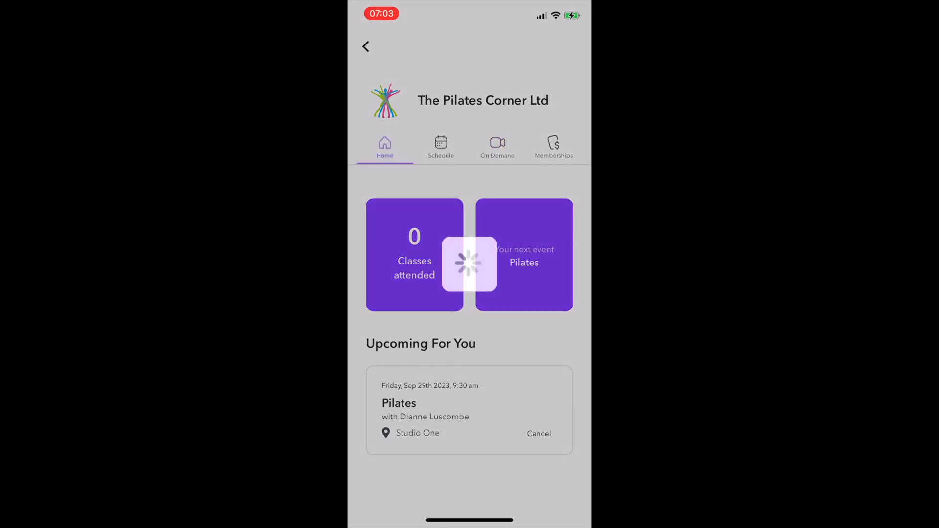